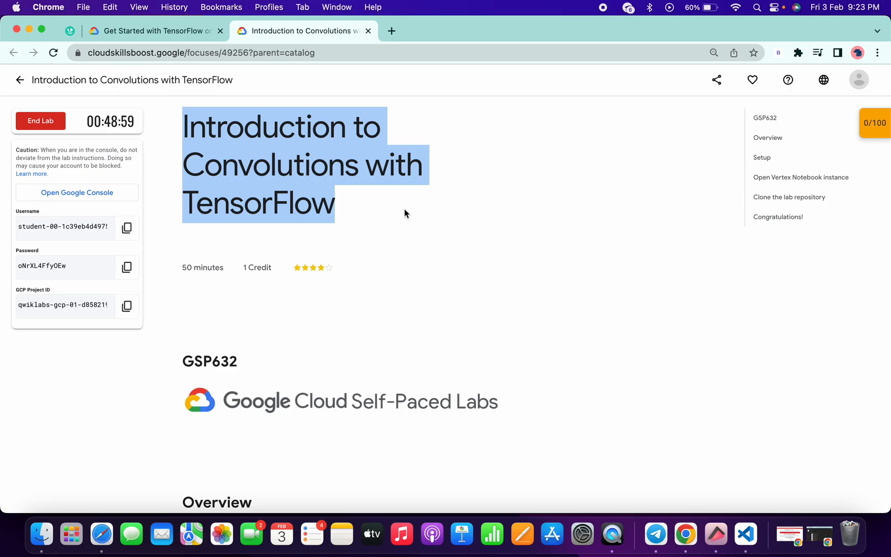
# - Accept the lab account's Terms of Service in the Cloud Console welcome dialog
pyautogui.click(77, 193)
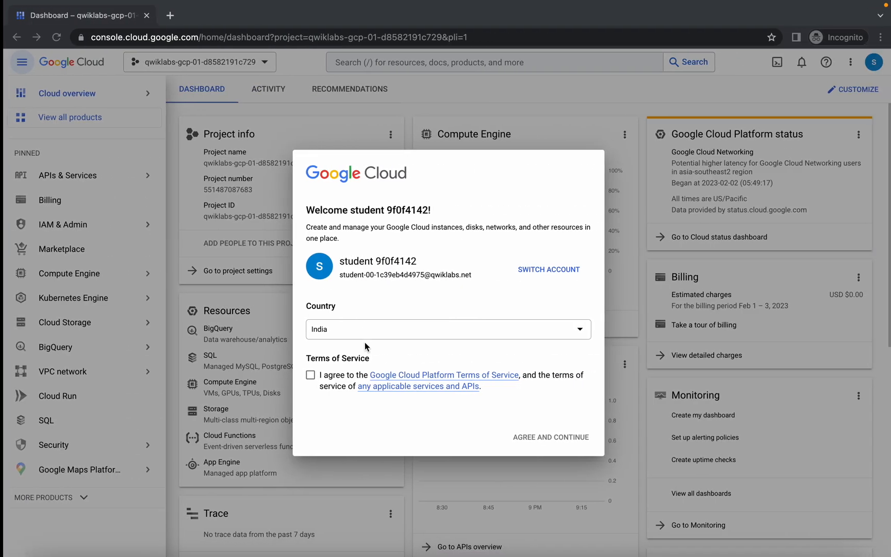
pyautogui.click(311, 374)
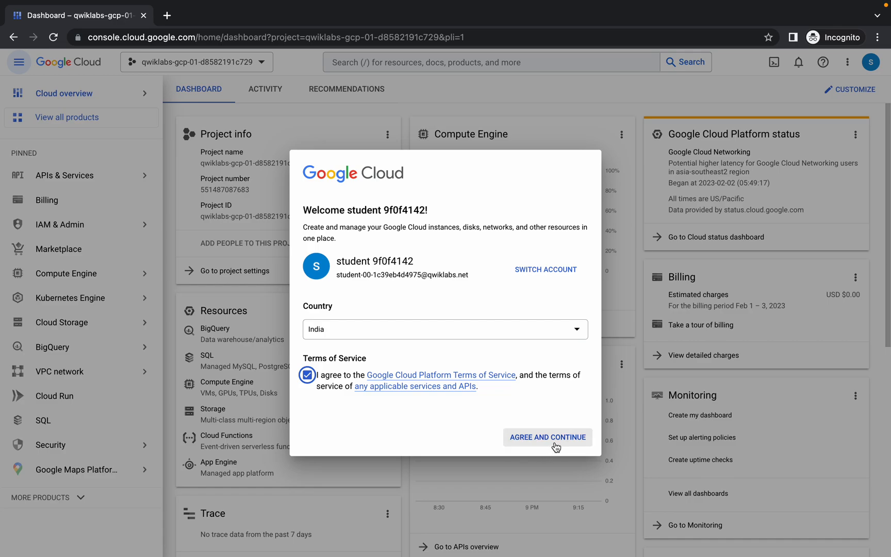
pyautogui.click(547, 436)
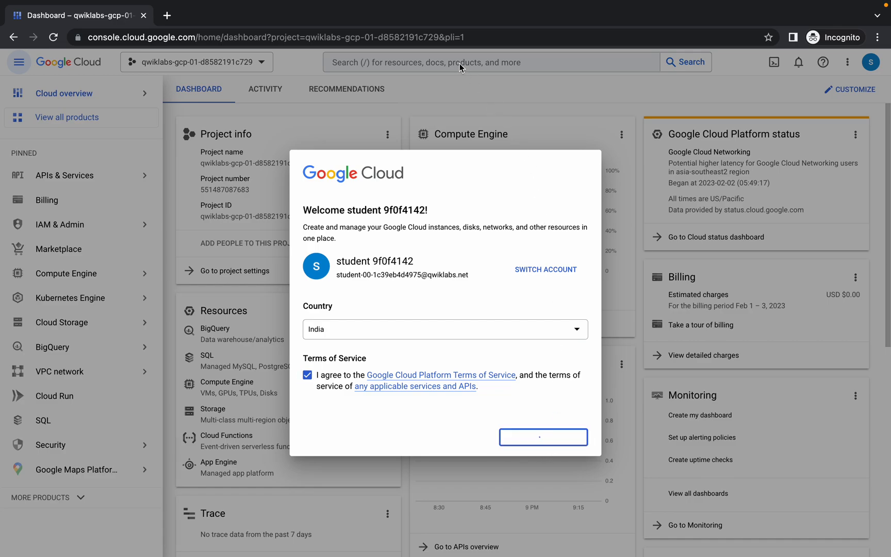
pyautogui.click(542, 436)
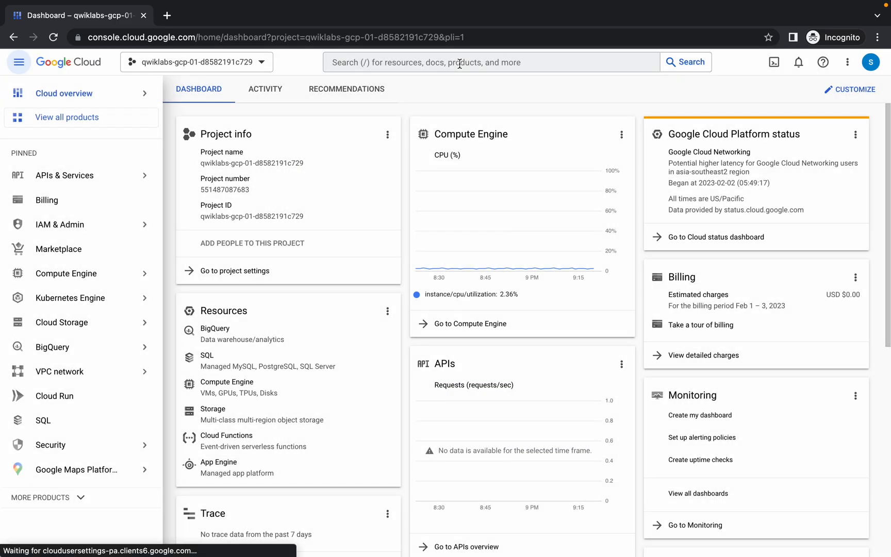
# - Search 'vert' and go to the Vertex AI Workbench notebooks page
pyautogui.write('vert')
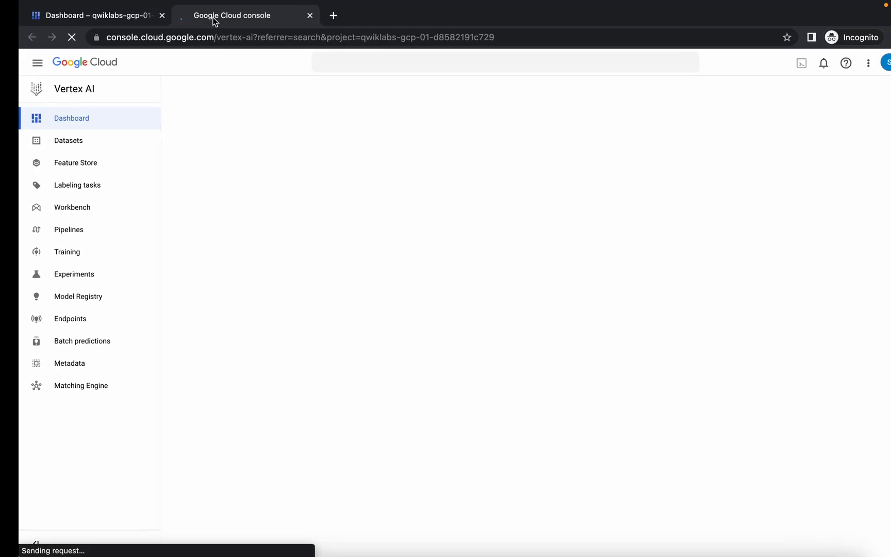
pyautogui.click(53, 207)
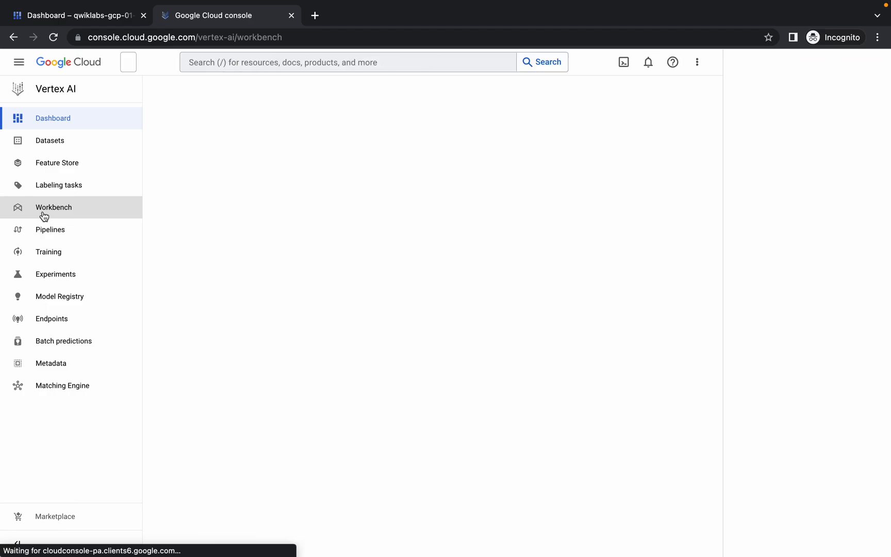
pyautogui.click(54, 207)
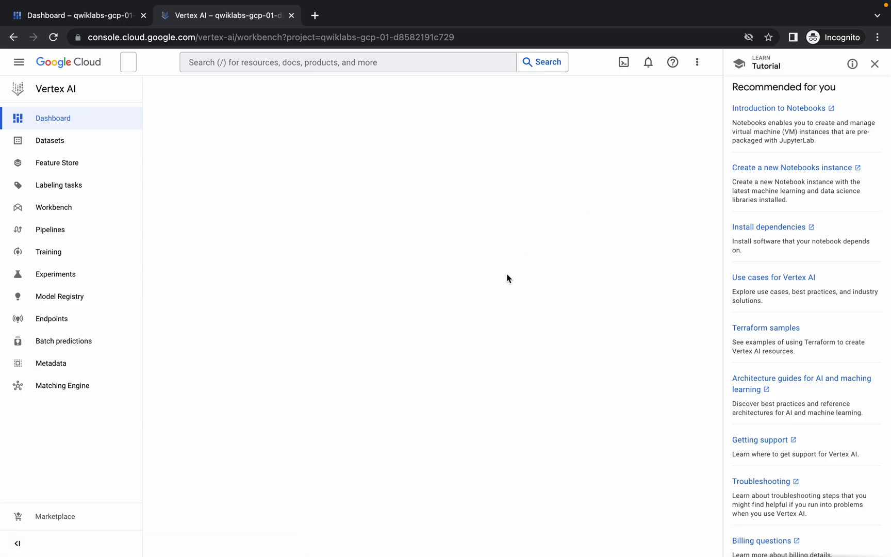
pyautogui.click(53, 206)
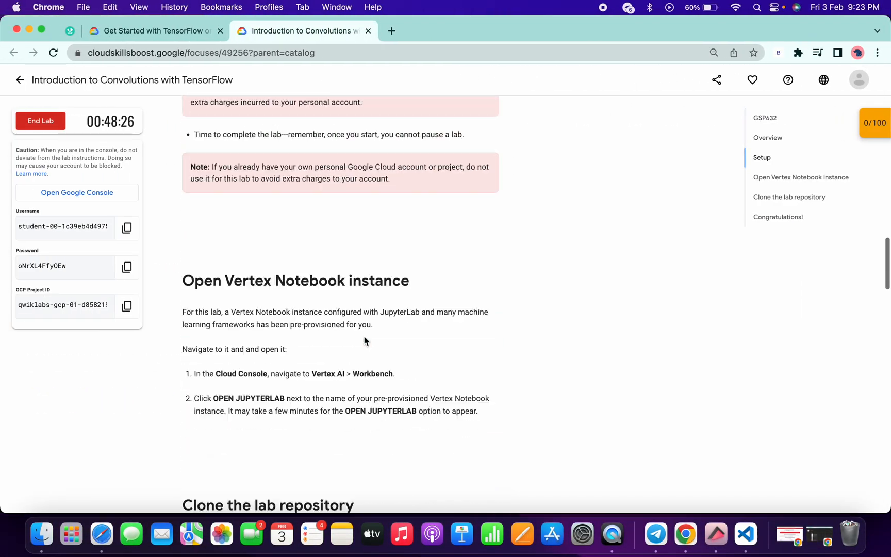
# - Copy the training-data-analyst git clone command from the lab instructions
pyautogui.scroll(-3)
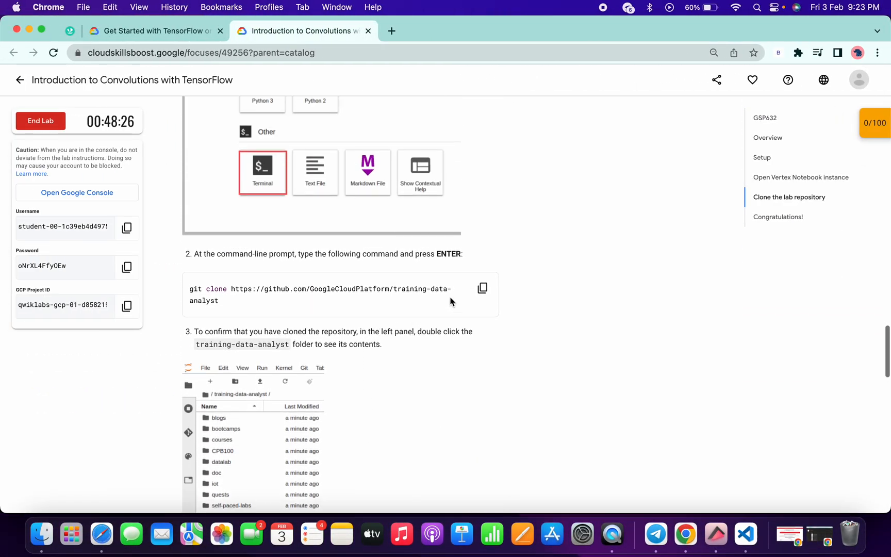
pyautogui.click(482, 288)
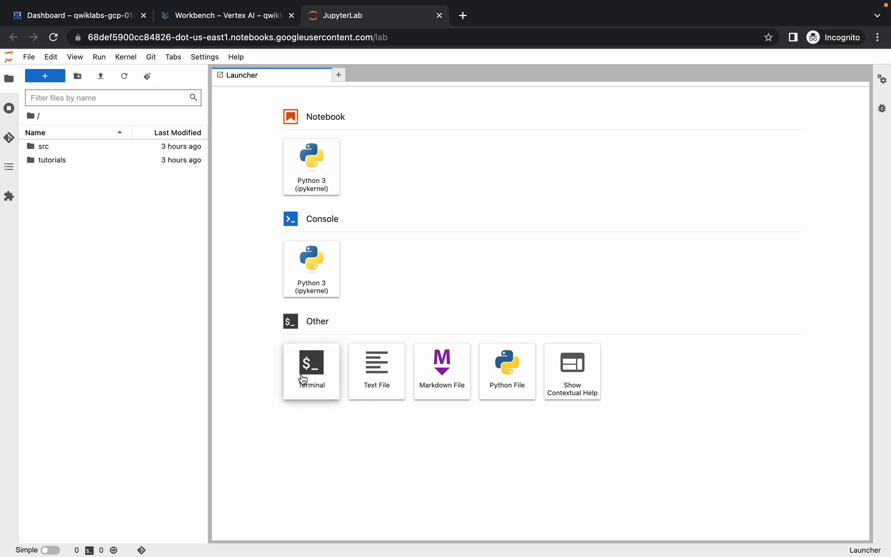
# - Clone training-data-analyst from a new terminal and select its folder in the file browser
pyautogui.click(310, 363)
pyautogui.write('git clone https://github.com/GoogleCloudPlatform/training-data-analyst')
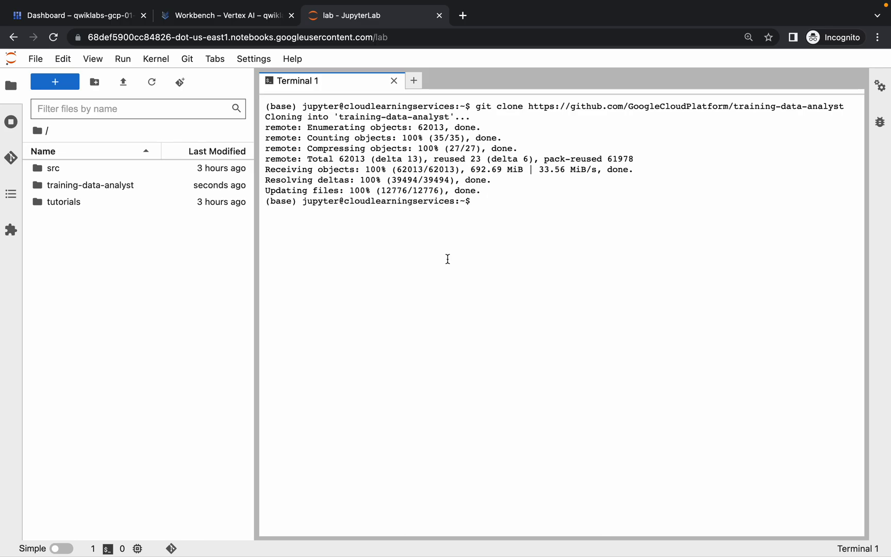
pyautogui.click(90, 185)
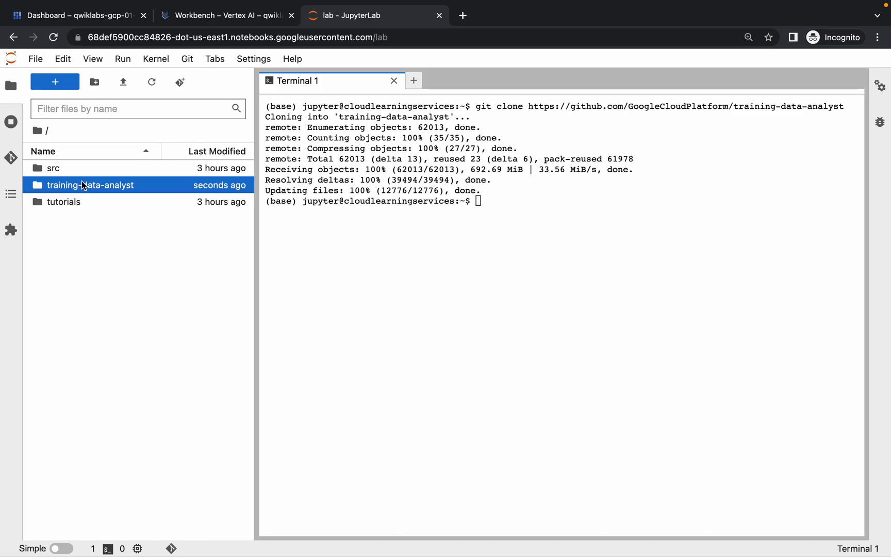
# - Navigate self-paced-labs > learning-tensorflow > introduction_to_convolutions and open CLS_Vertex_AI_Intro_to_CNN.ipynb
pyautogui.doubleClick(89, 184)
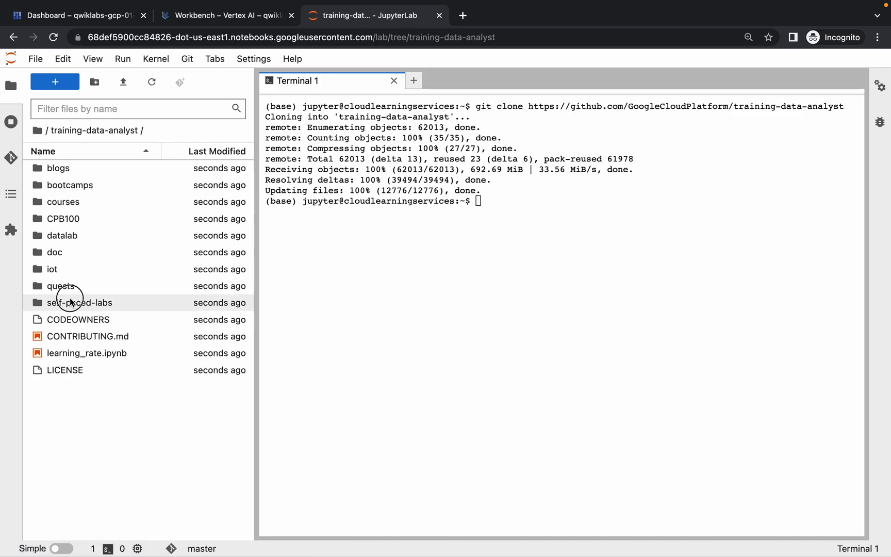
pyautogui.doubleClick(83, 302)
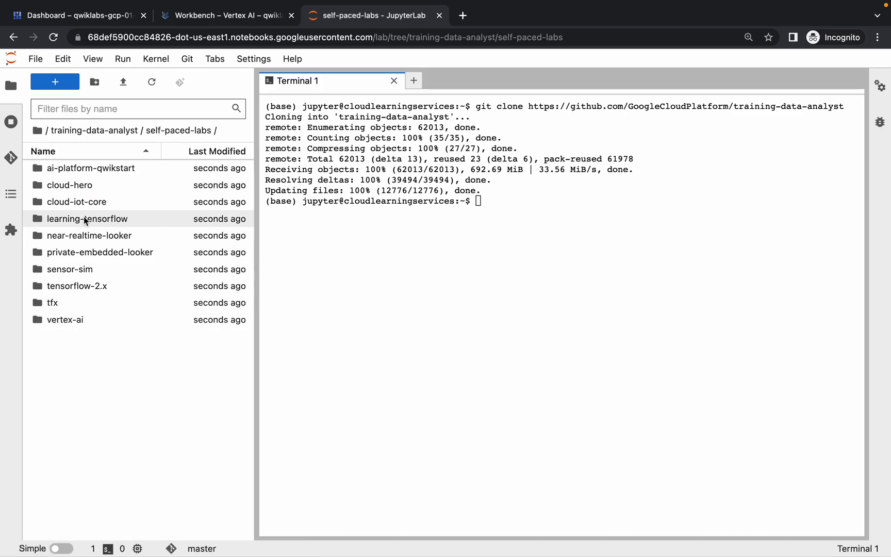
pyautogui.moveTo(87, 219)
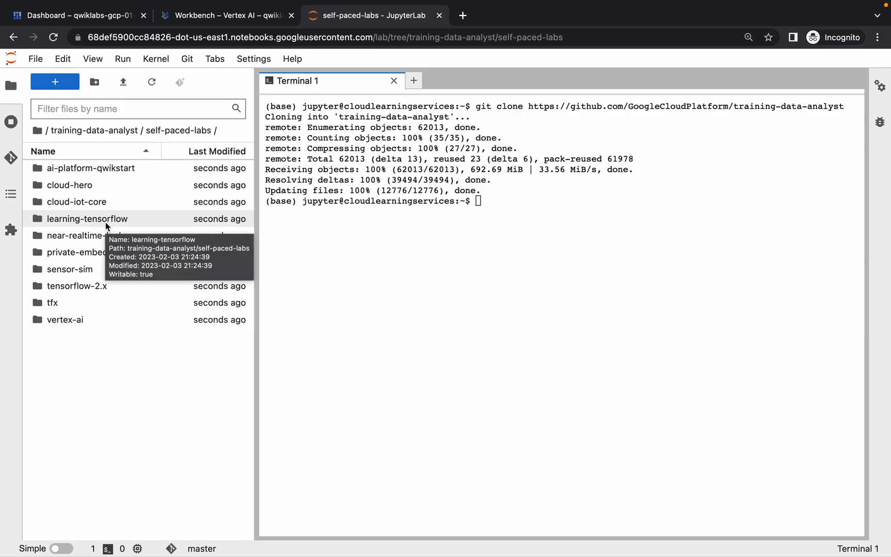
pyautogui.doubleClick(88, 219)
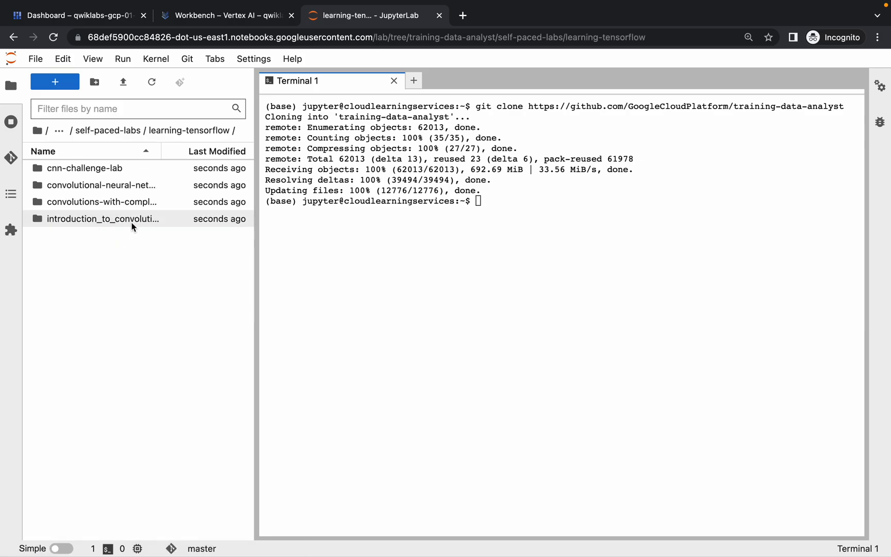
pyautogui.click(104, 218)
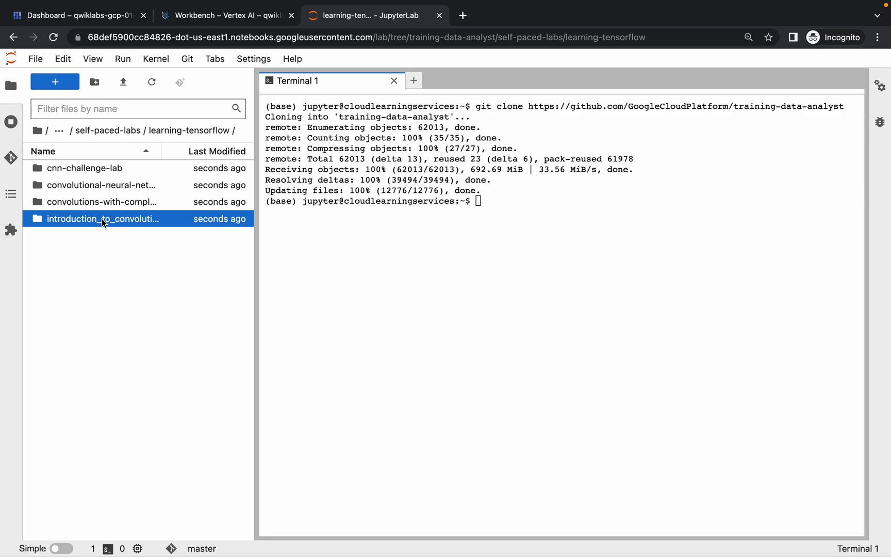
pyautogui.moveTo(114, 226)
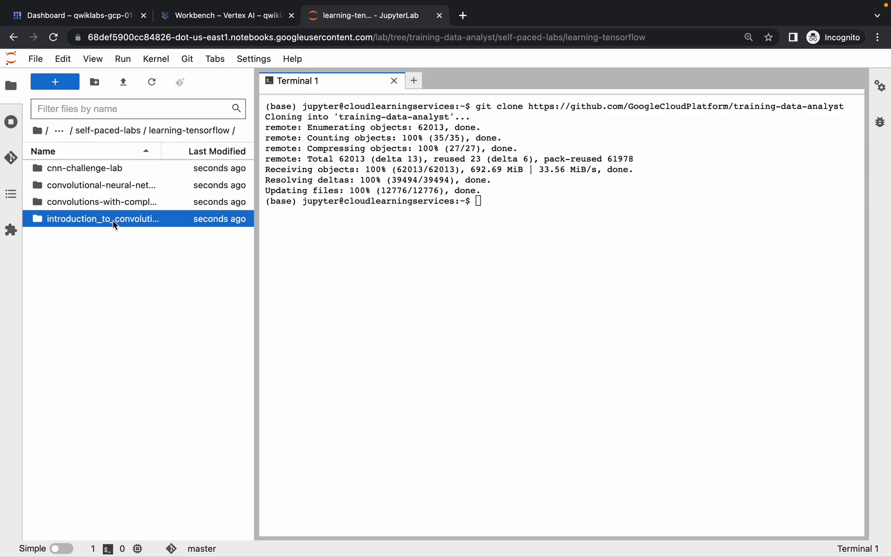
pyautogui.rightClick(114, 218)
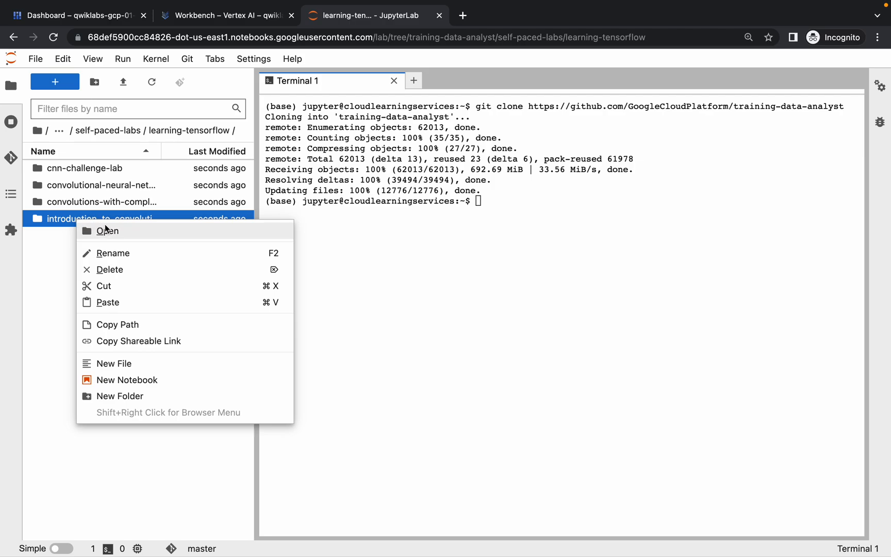
pyautogui.click(107, 230)
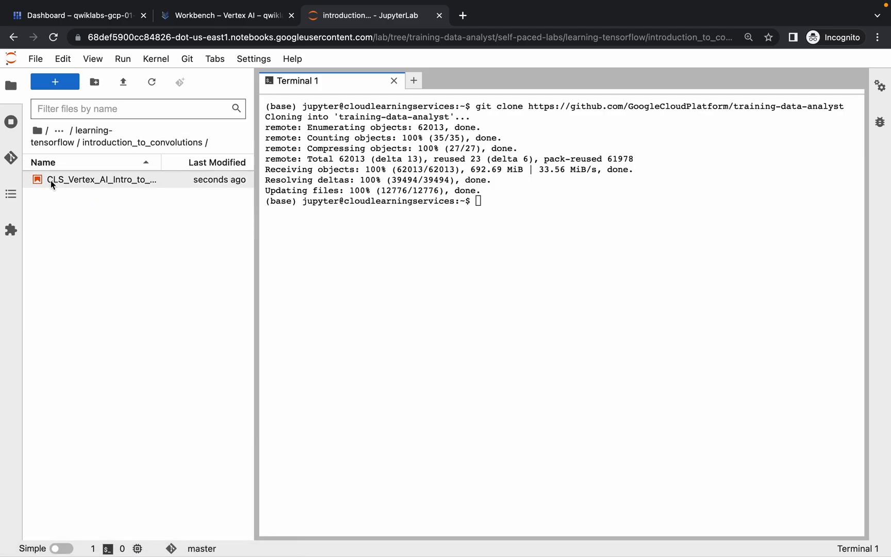
pyautogui.doubleClick(101, 179)
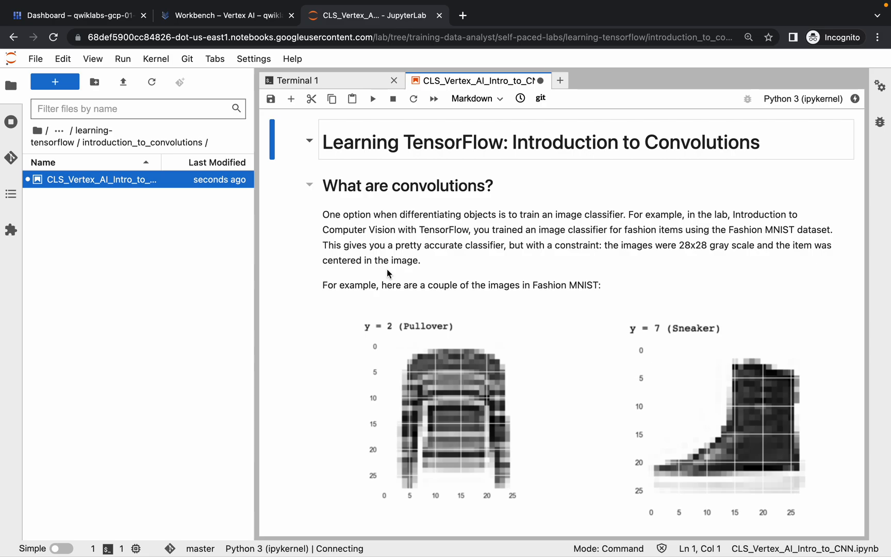
pyautogui.moveTo(497, 245)
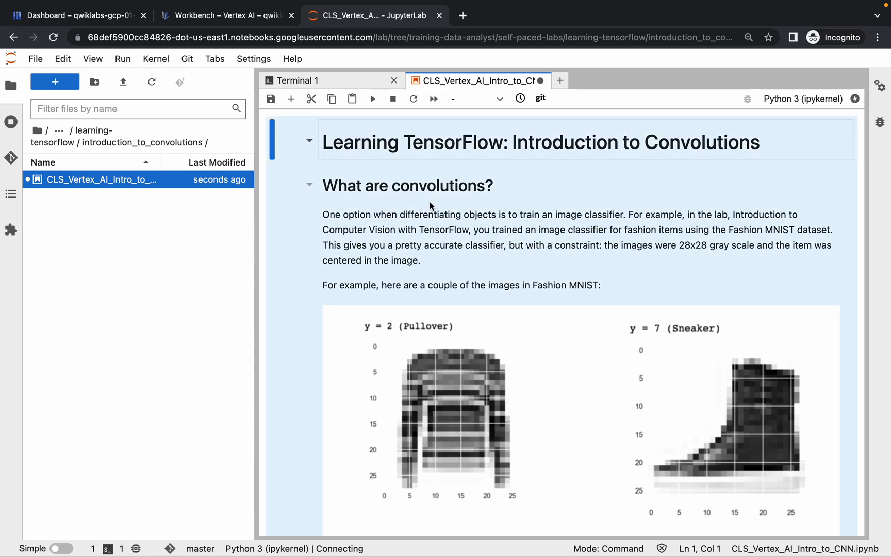
pyautogui.moveTo(508, 215)
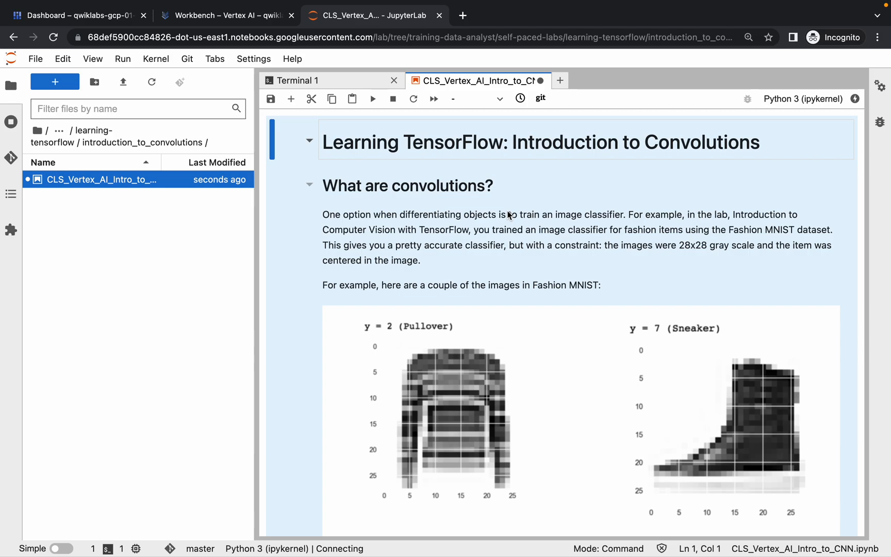
# - Run All Cells in the convolutions notebook and scroll through the output
pyautogui.click(122, 59)
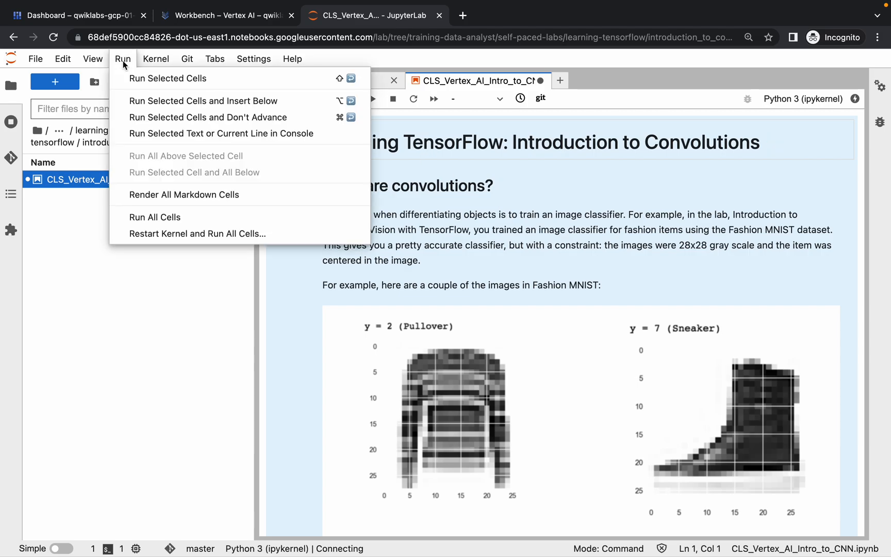
pyautogui.moveTo(167, 78)
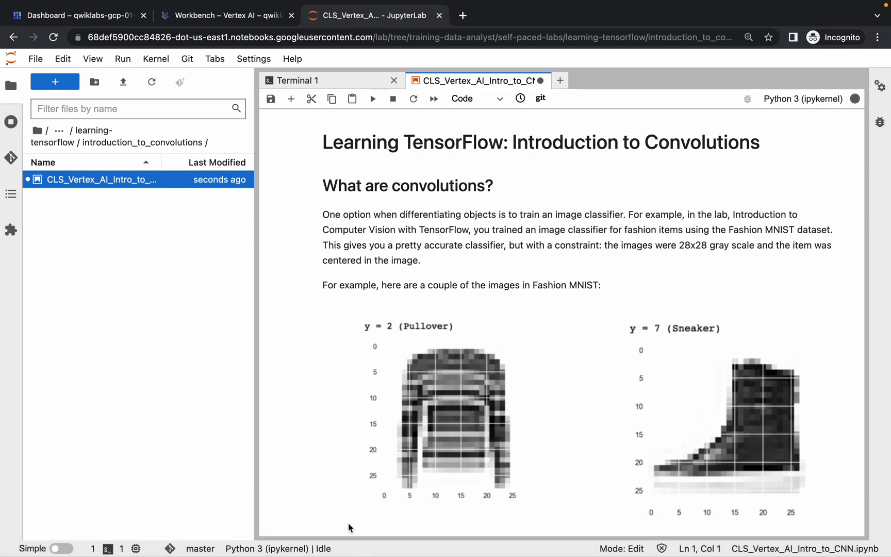
pyautogui.moveTo(339, 550)
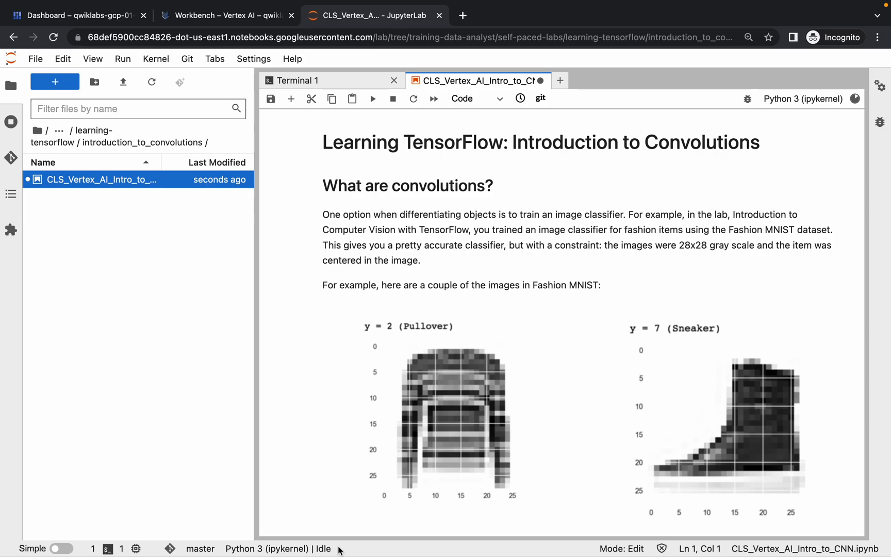
pyautogui.click(372, 98)
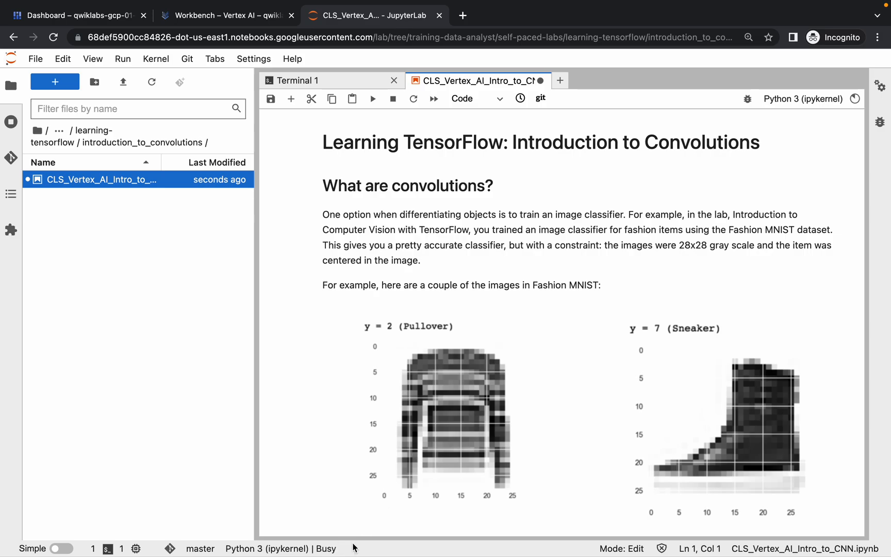
pyautogui.scroll(-3)
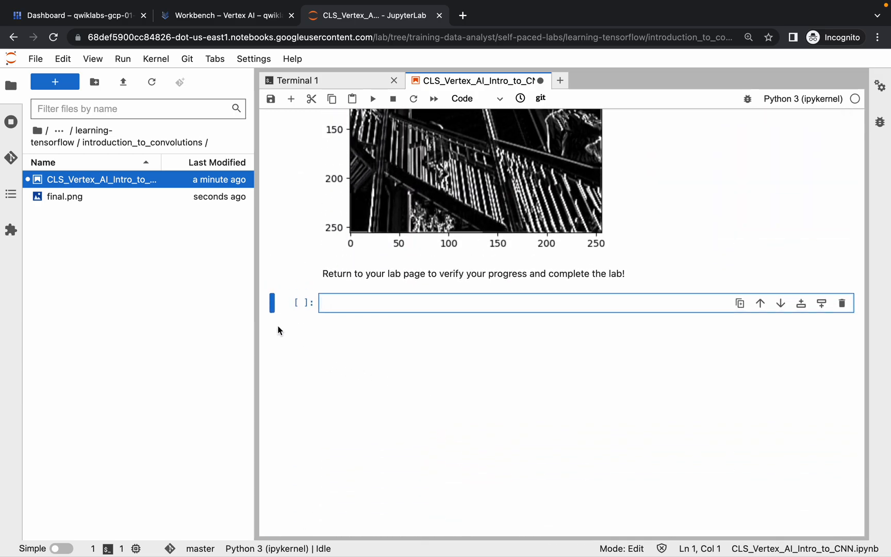
pyautogui.moveTo(377, 337)
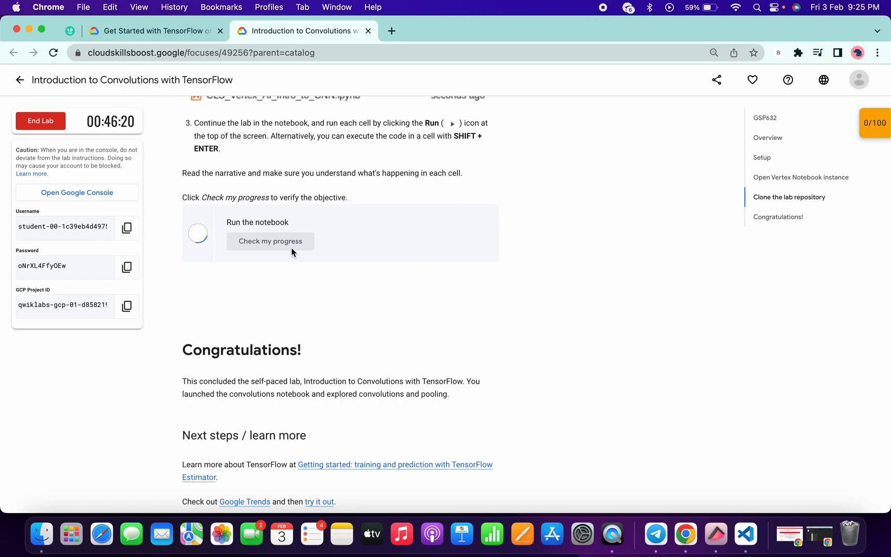
pyautogui.moveTo(282, 268)
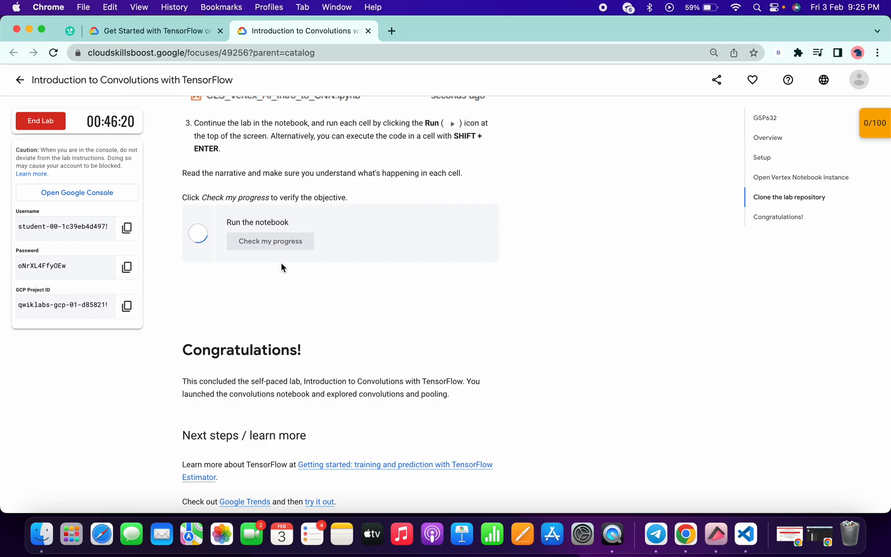
# - Check progress on 'Run the notebook' until it shows Assessment Completed, 100/100
pyautogui.click(373, 15)
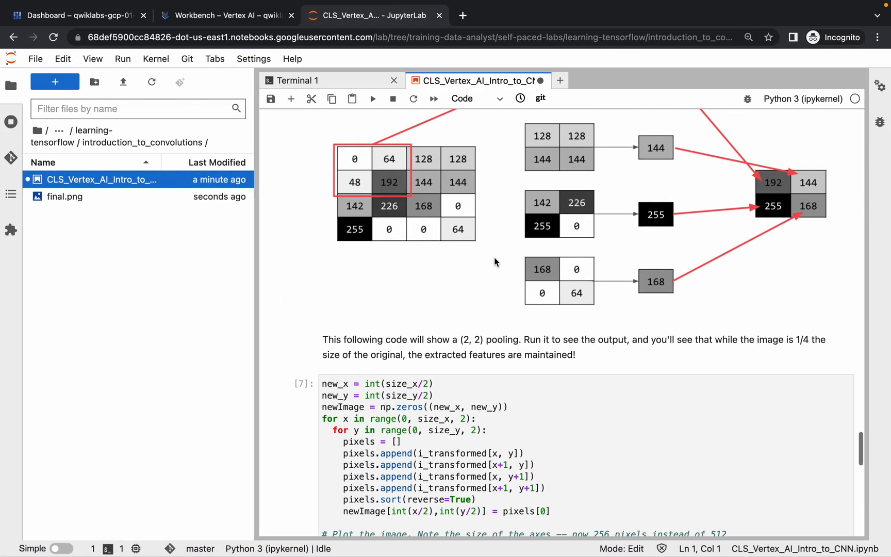
pyautogui.scroll(-3)
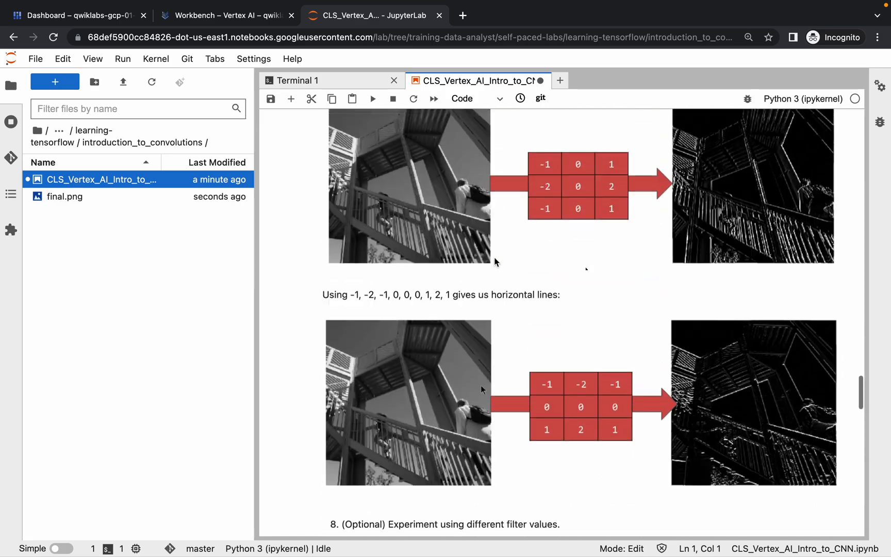
pyautogui.scroll(3)
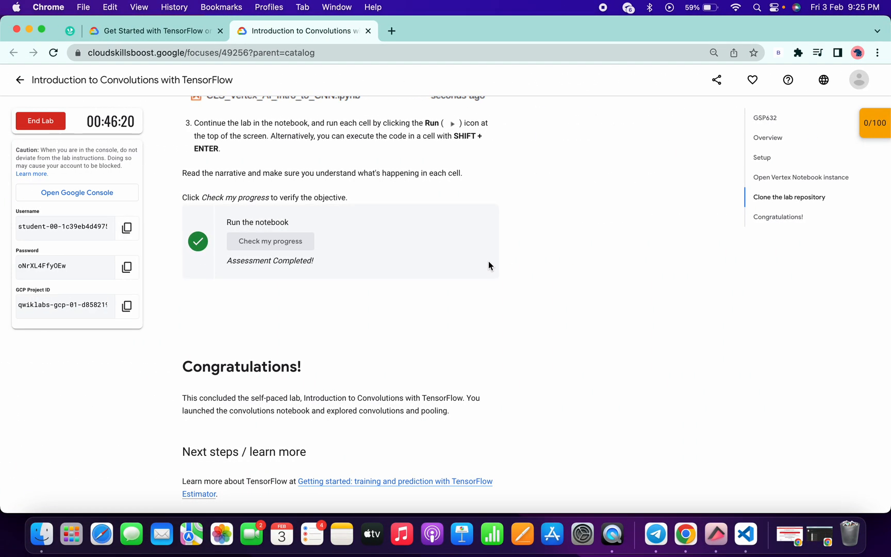
pyautogui.scroll(-3)
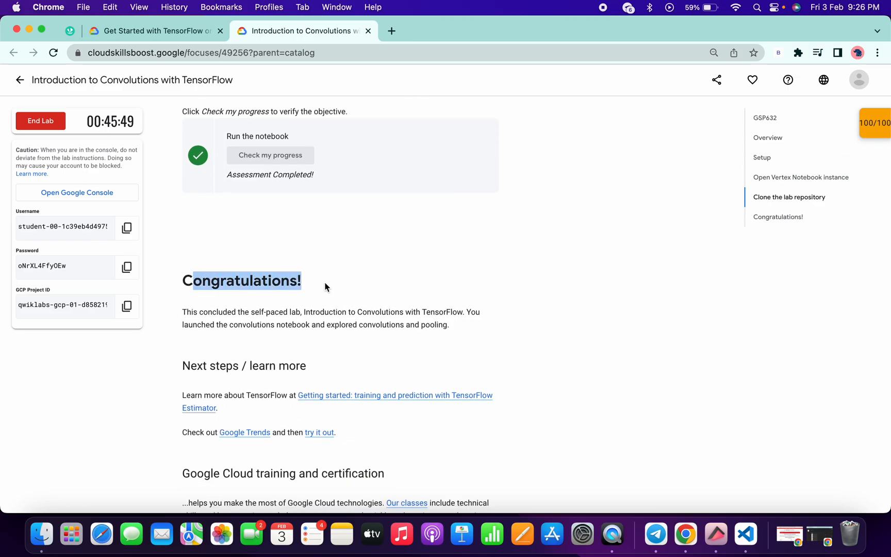
pyautogui.scroll(-3)
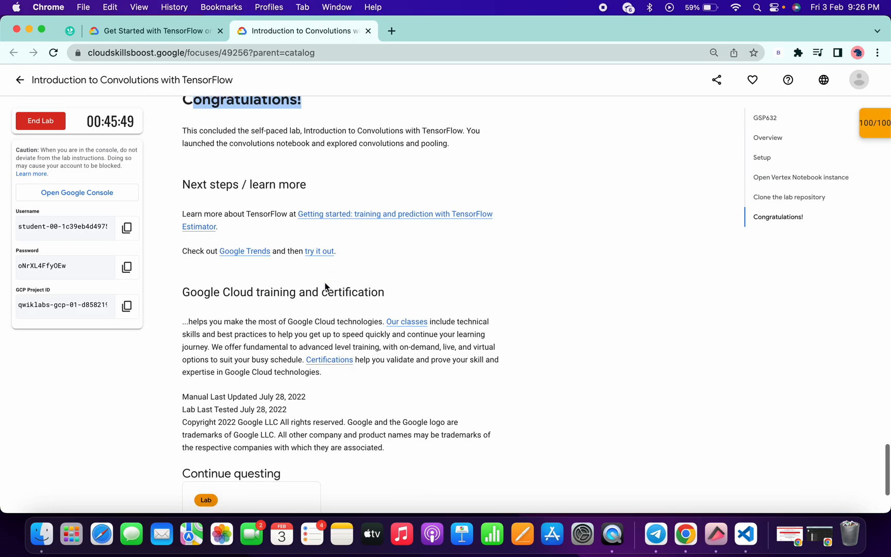